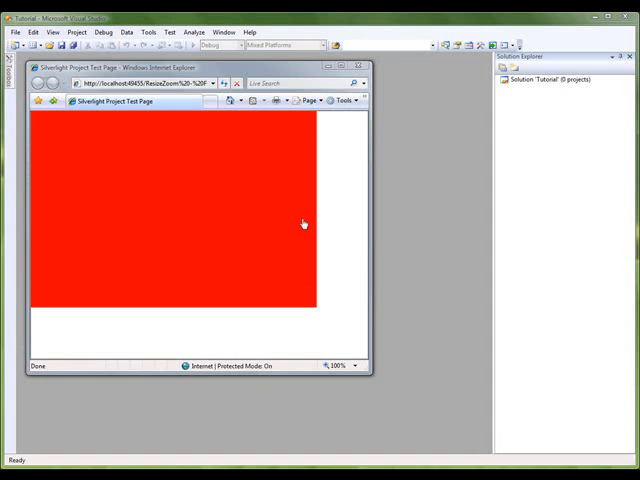
{"action": "mouse_move", "coordinate": [345, 311]}
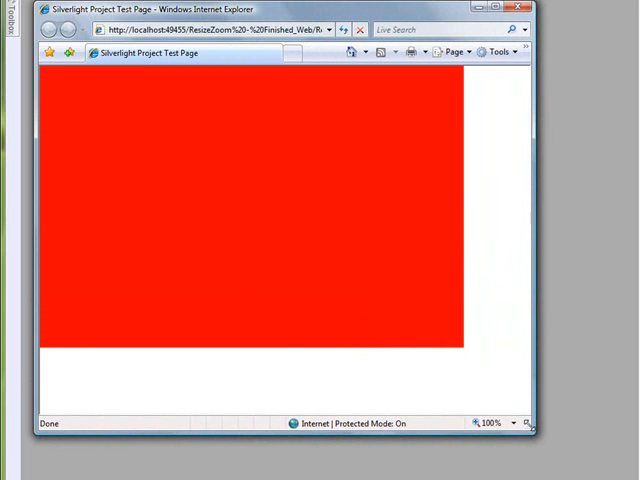
Zoom the IE test page to 75%, then restore it to 100% from the zoom menu.
{"action": "left_click", "coordinate": [515, 423]}
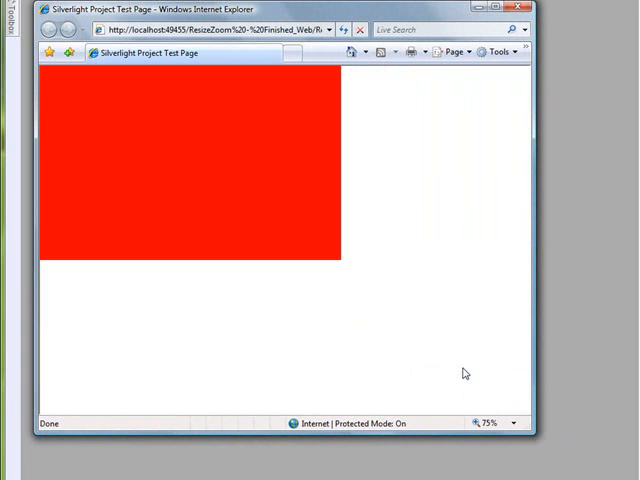
{"action": "left_click", "coordinate": [513, 423]}
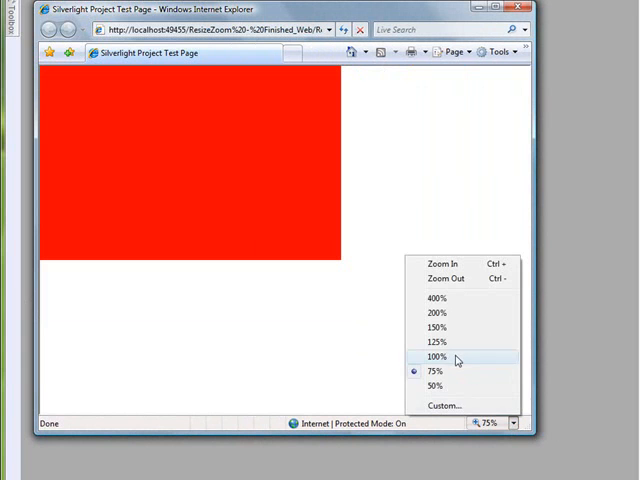
{"action": "left_click", "coordinate": [435, 356]}
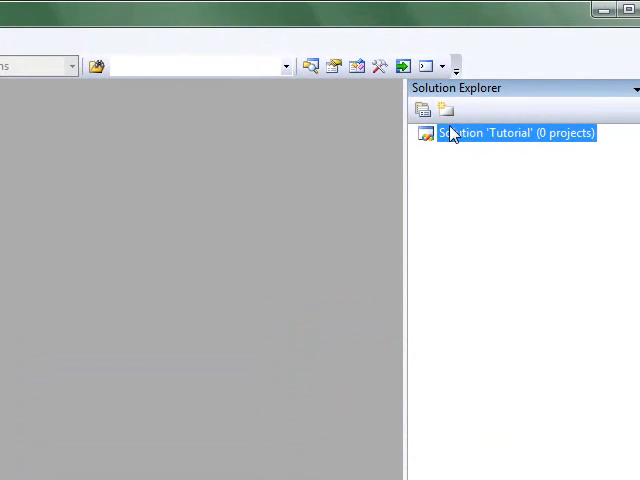
Add Silverlight Application 'Resize' to the Tutorial solution, accepting the Resize_Web hosting site.
{"action": "right_click", "coordinate": [478, 133]}
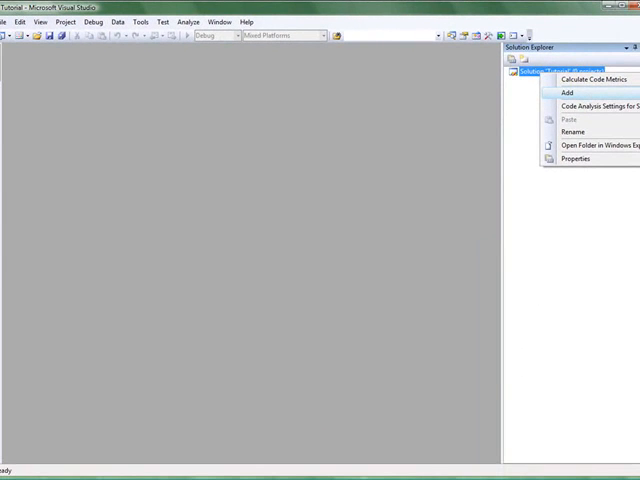
{"action": "left_click", "coordinate": [566, 92]}
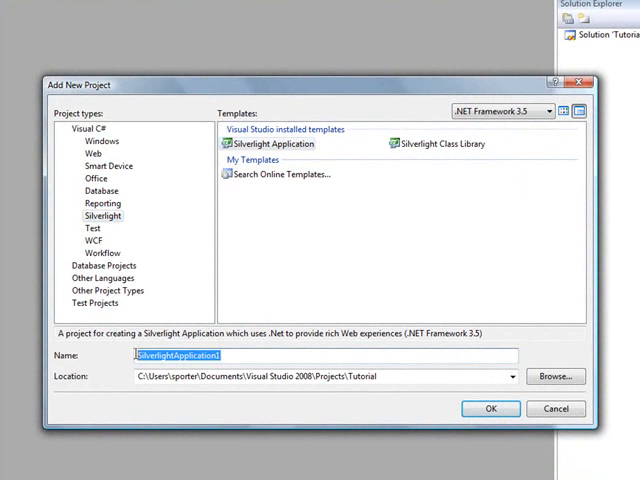
{"action": "type", "text": "Resiz"}
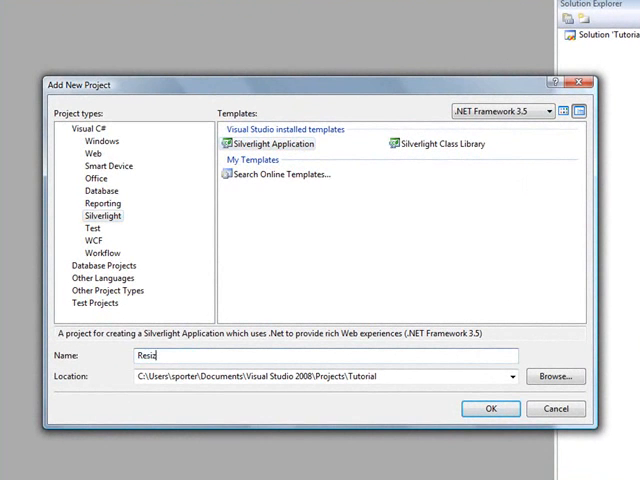
{"action": "left_click", "coordinate": [489, 408]}
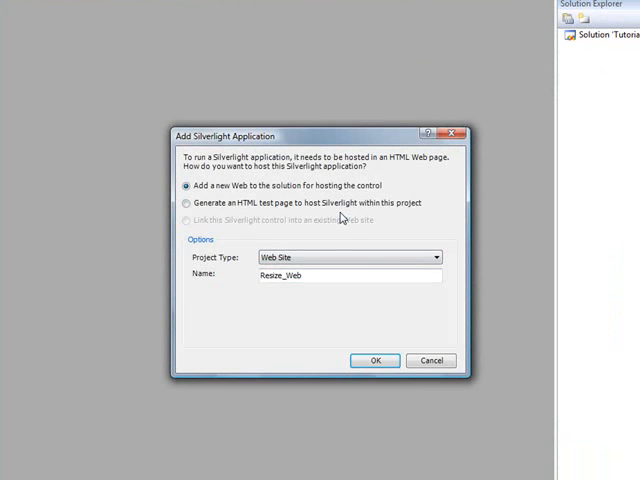
{"action": "mouse_move", "coordinate": [369, 330]}
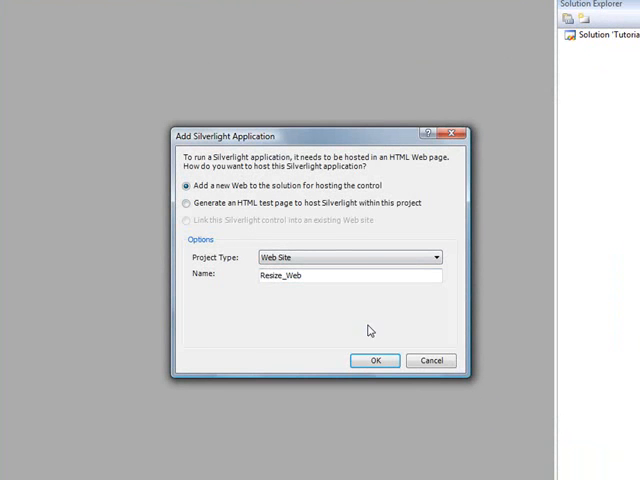
{"action": "left_click", "coordinate": [374, 360]}
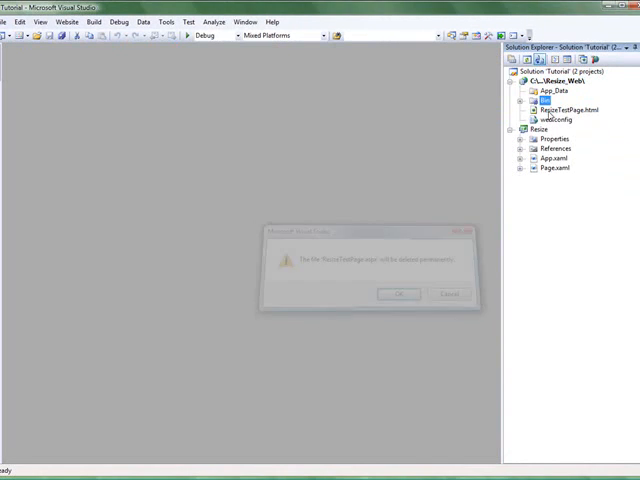
Bring up the context menu for ResizeTestPage.html in Solution Explorer.
{"action": "right_click", "coordinate": [568, 112]}
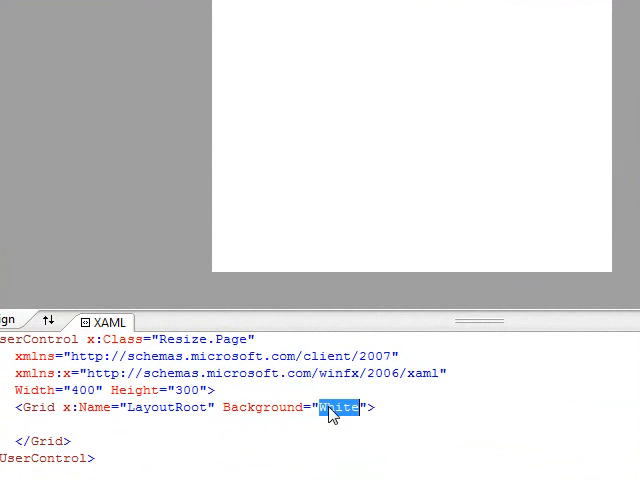
Give LayoutRoot Background Red, Width and Height 300, HorizontalAlignment Left, and a VerticalAlignment.
{"action": "type", "text": "Red"}
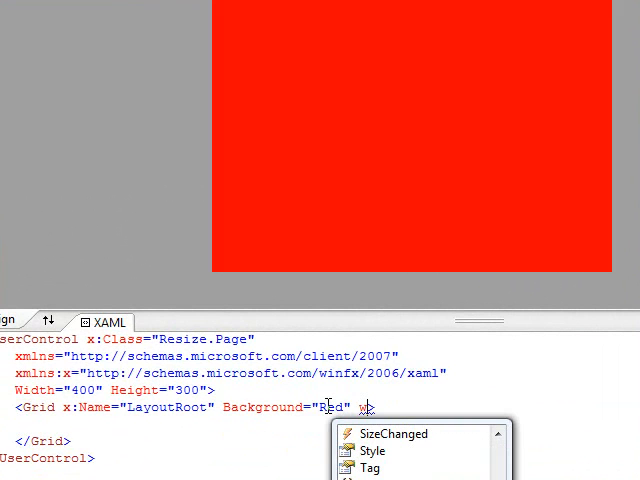
{"action": "type", "text": "Width=\"\">"}
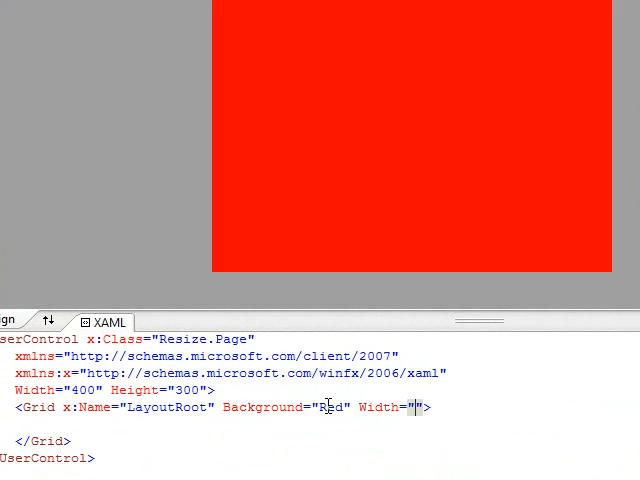
{"action": "type", "text": "300"}
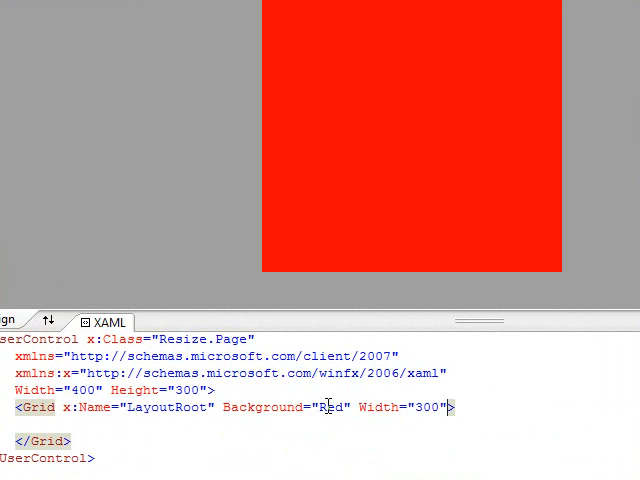
{"action": "type", "text": "Height=\"\""}
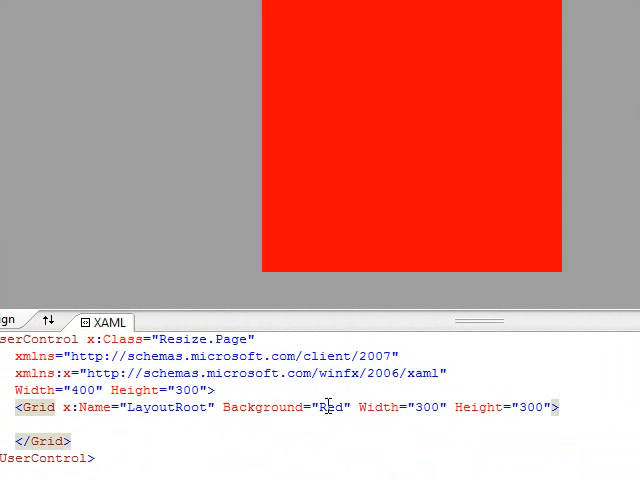
{"action": "type", "text": "HorizontalAlignment=\""}
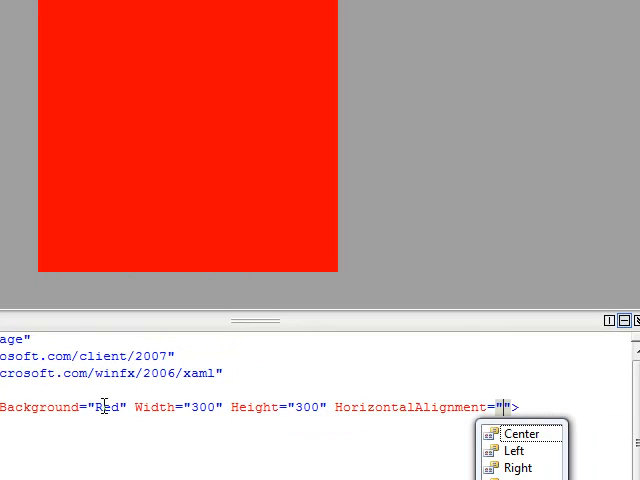
{"action": "left_click", "coordinate": [520, 451]}
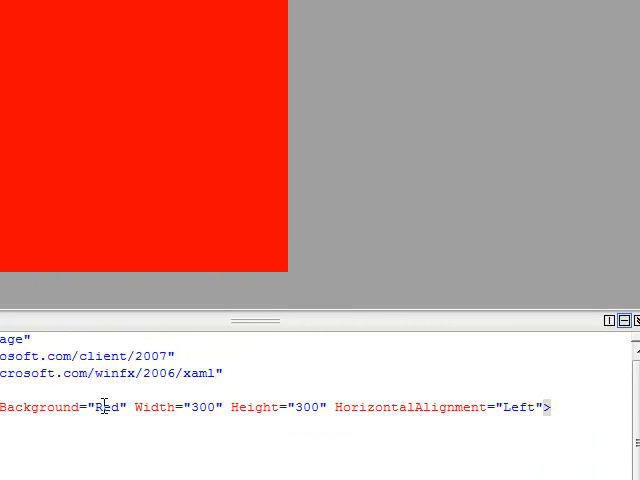
{"action": "type", "text": "VerticalAlignment=\"\""}
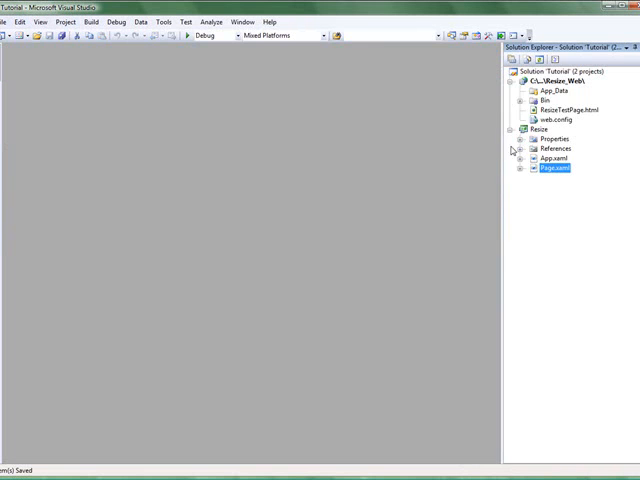
Open Page.xaml.cs and add using System.Windows.Browser; below the existing usings.
{"action": "left_click", "coordinate": [540, 167]}
{"action": "type", "text": "usi"}
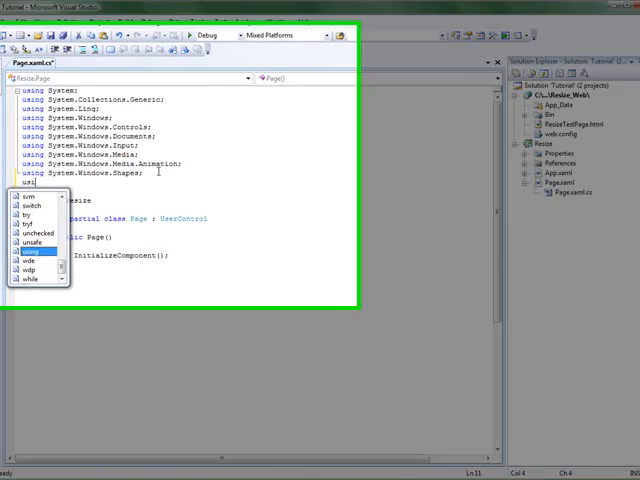
{"action": "type", "text": "Sytem.Windows.Browser;"}
{"action": "type", "text": "HtmlP"}
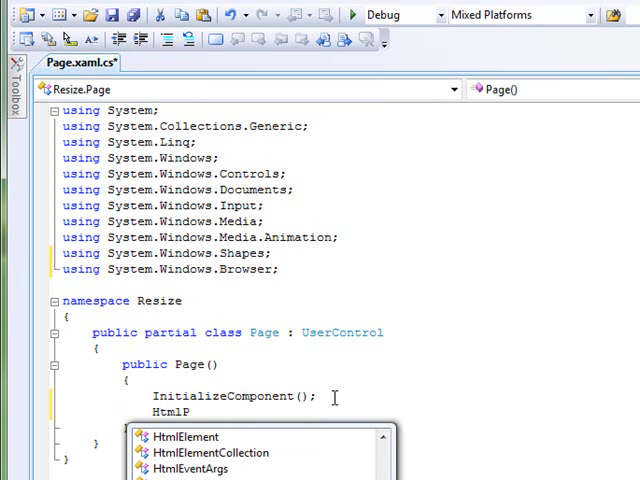
Add HtmlPage.RegisterScriptableObject("page", this); after InitializeComponent() in the constructor.
{"action": "type", "text": "age."}
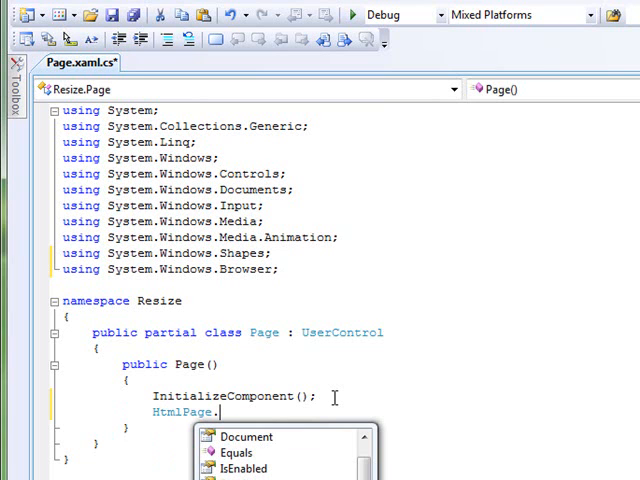
{"action": "type", "text": "RegisterScriptableObject("}
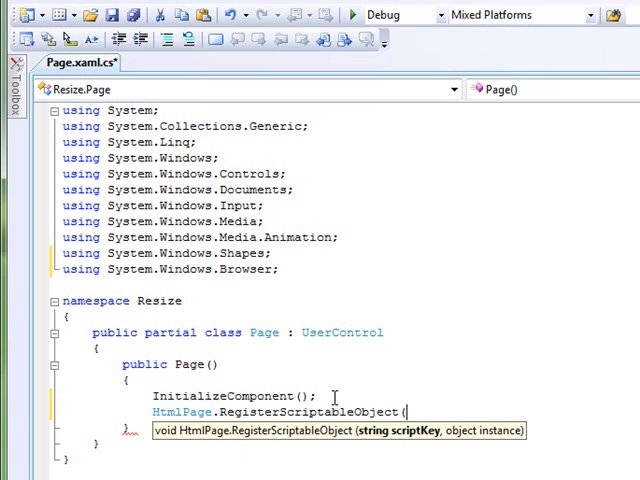
{"action": "type", "text": "\"page"}
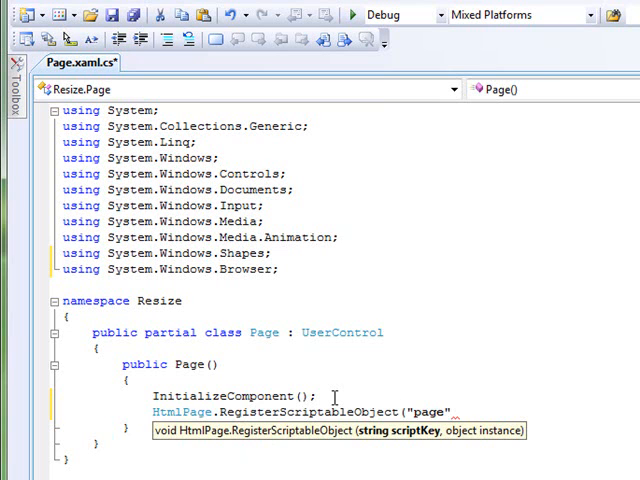
{"action": "type", "text": ", this);"}
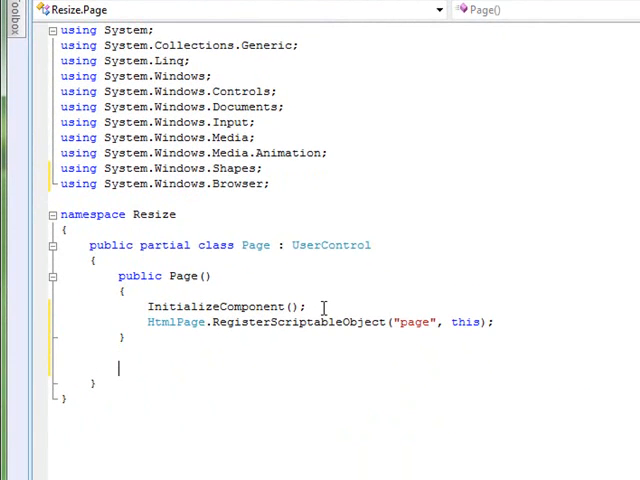
Declare public void AdjustSize(double w, double h) below the Page constructor.
{"action": "type", "text": "public"}
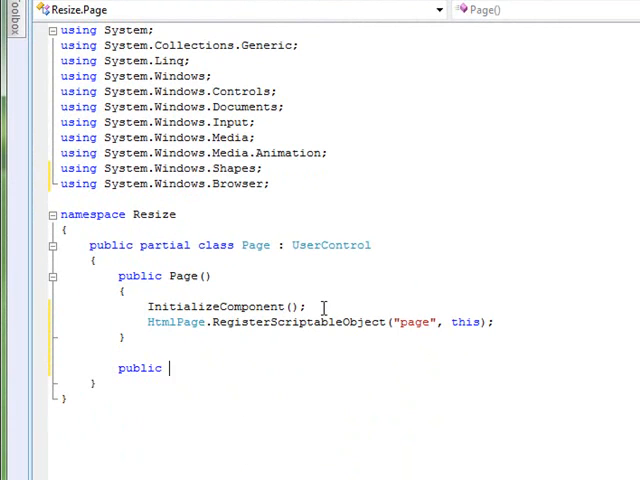
{"action": "type", "text": "void Adj"}
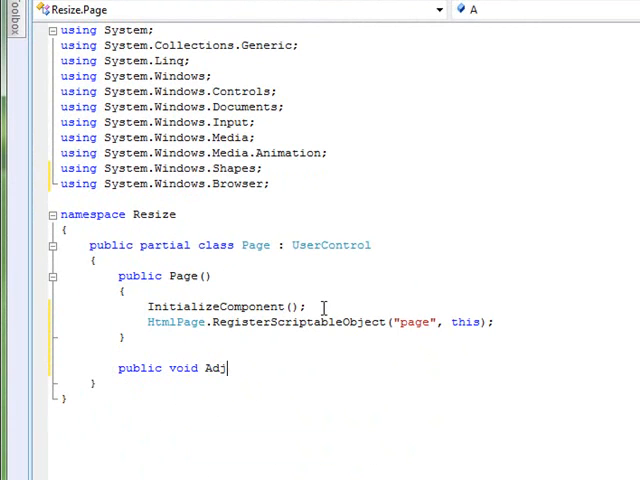
{"action": "type", "text": "ustSize("}
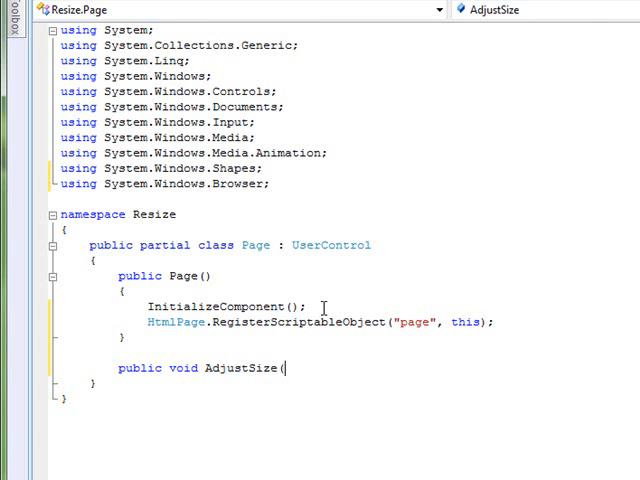
{"action": "type", "text": "double"}
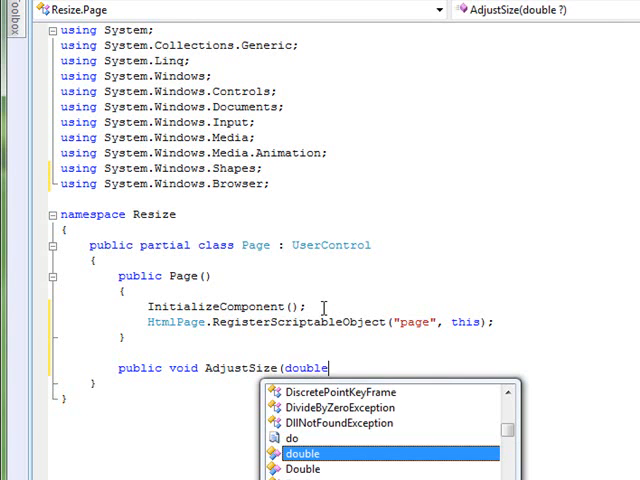
{"action": "type", "text": "w, doubl"}
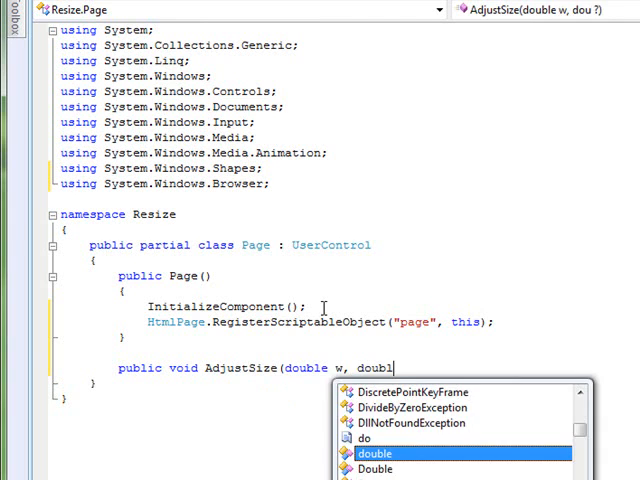
{"action": "type", "text": "h)"}
{"action": "type", "text": "{"}
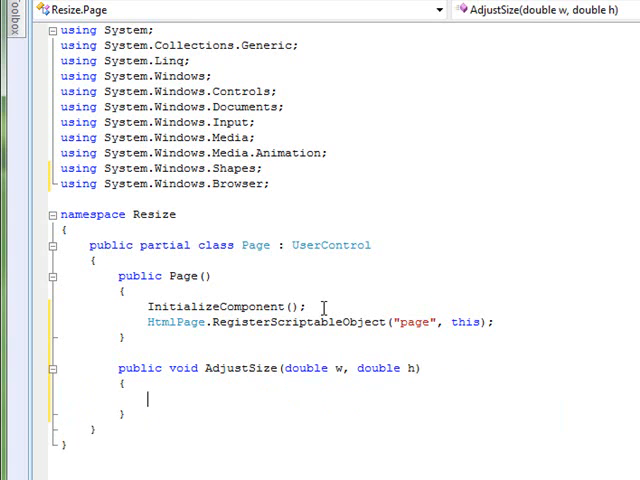
In AdjustSize, set LayoutRoot.Width to w - 100 and LayoutRoot.Height to h - 100.
{"action": "type", "text": "LayoutRoot."}
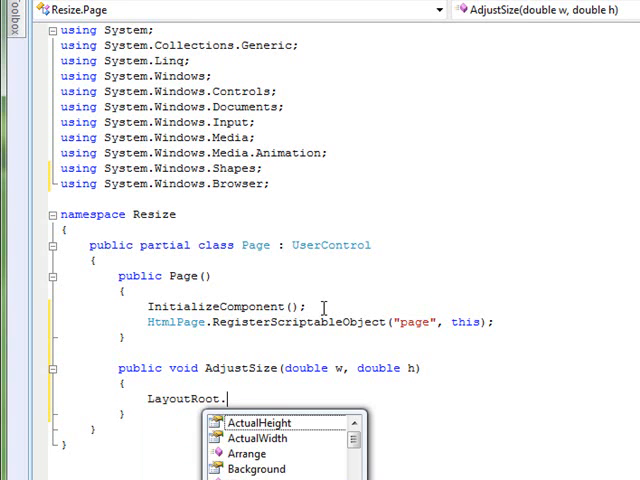
{"action": "type", "text": "wid"}
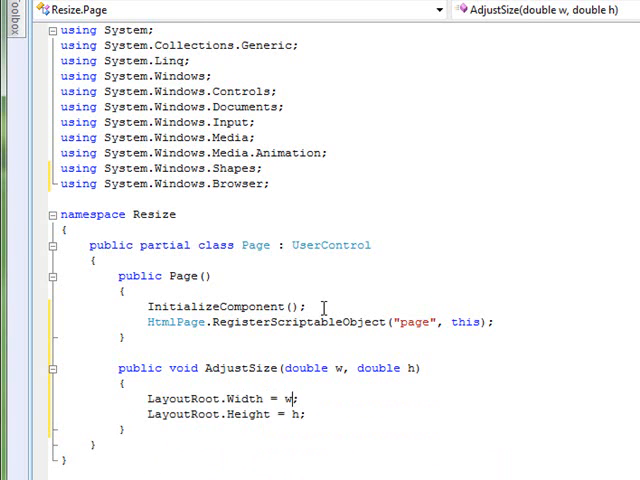
{"action": "type", "text": "- 200"}
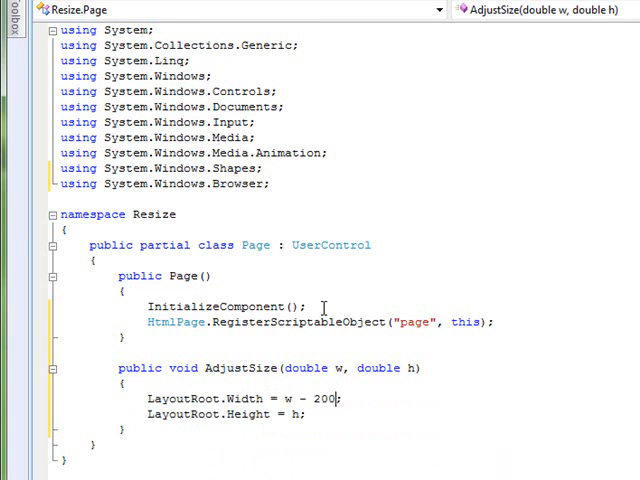
{"action": "type", "text": "100"}
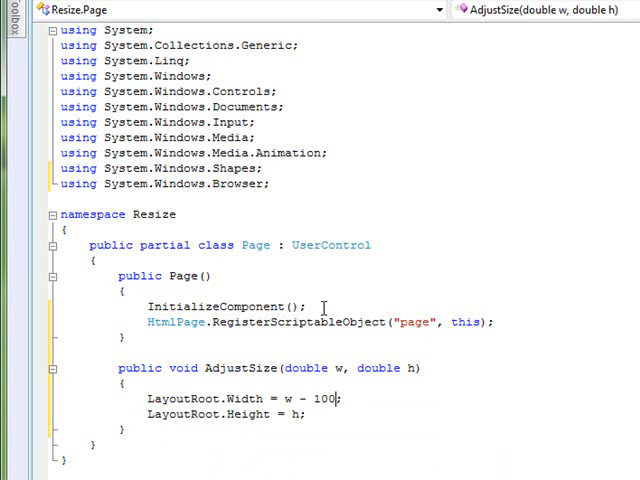
{"action": "type", "text": "-"}
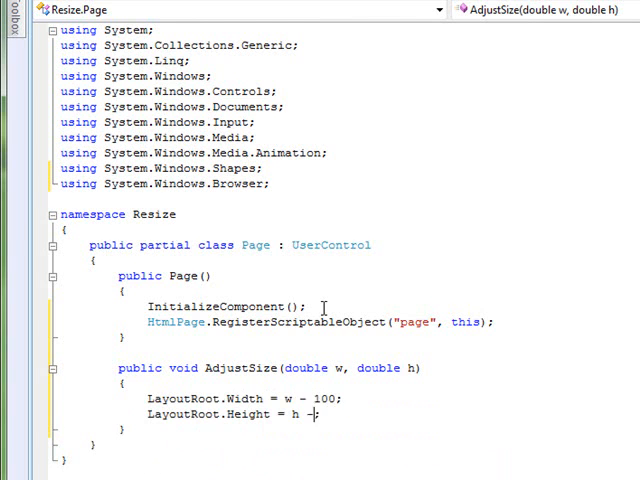
{"action": "type", "text": "100"}
{"action": "type", "text": "["}
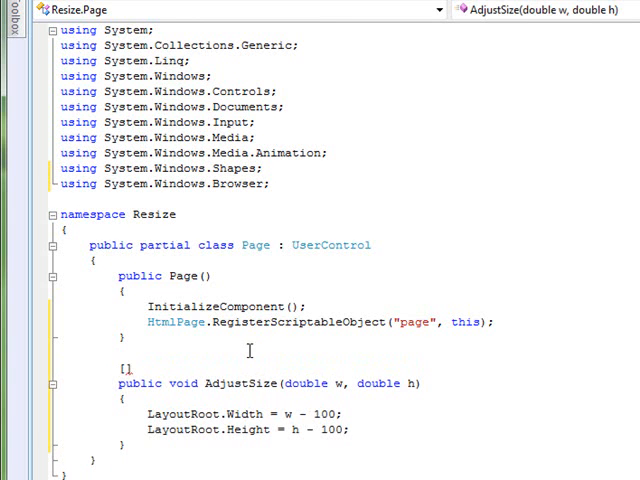
Add [ScriptableMember] above AdjustSize, save Page.xaml.cs, and rebuild the solution.
{"action": "type", "text": "sc"}
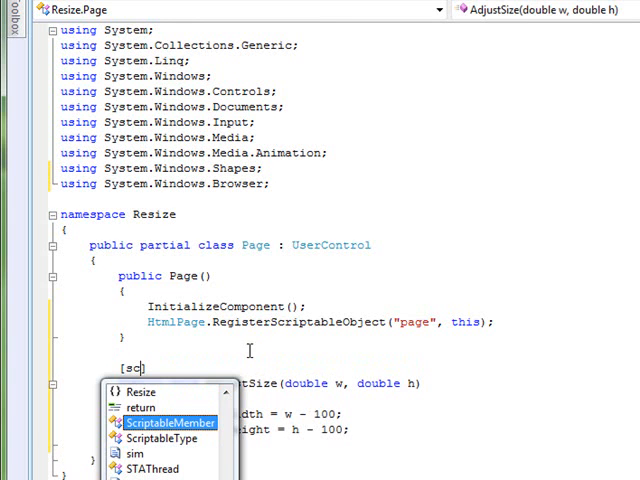
{"action": "key", "text": "Tab"}
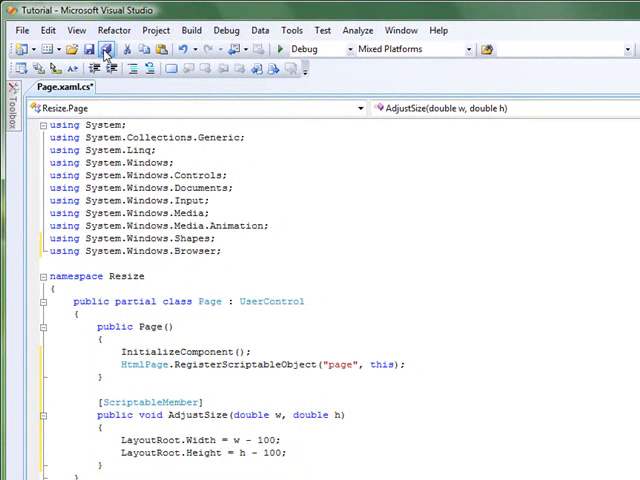
{"action": "left_click", "coordinate": [191, 30]}
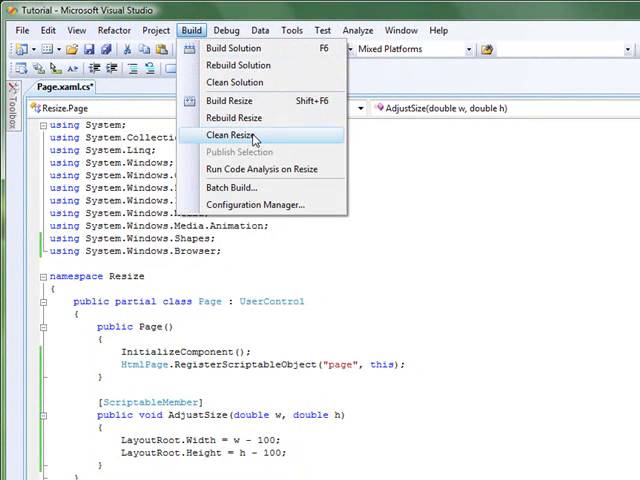
{"action": "left_click", "coordinate": [226, 135]}
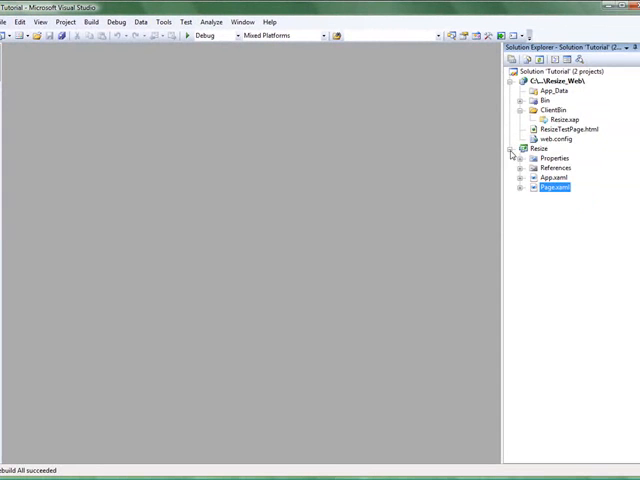
Open ResizeTestPage.html and add id="SilverlightControl" to the Silverlight object tag.
{"action": "left_click", "coordinate": [511, 153]}
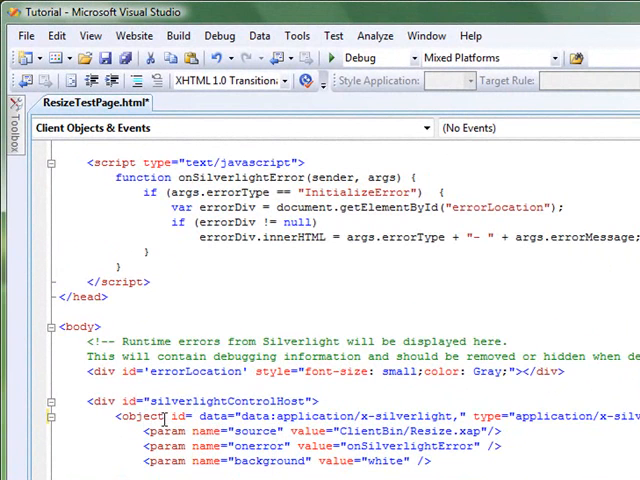
{"action": "type", "text": "SilverlightContr"}
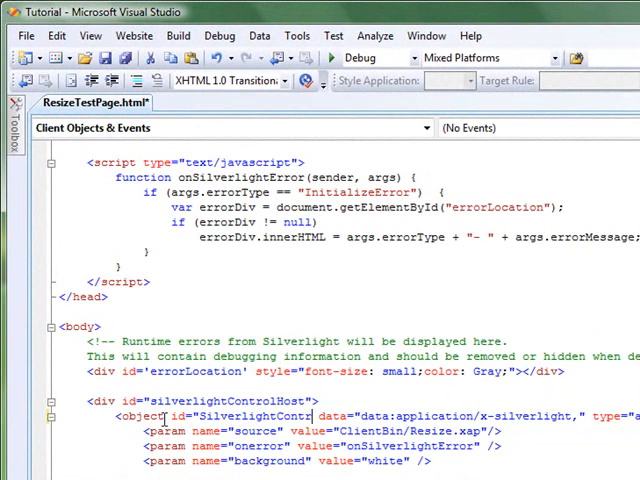
{"action": "type", "text": "ol\""}
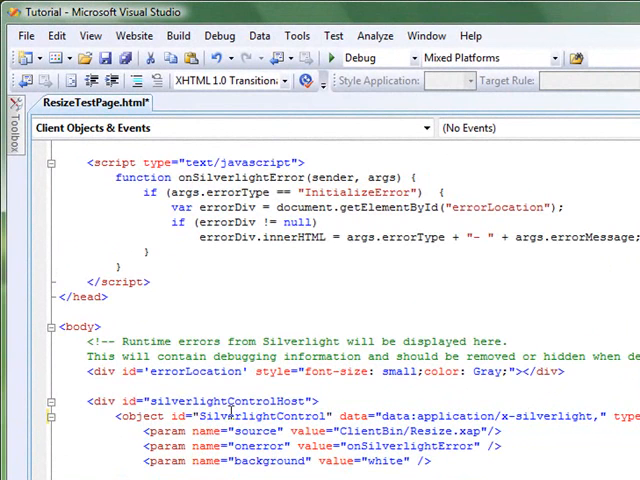
{"action": "double_click", "coordinate": [258, 415]}
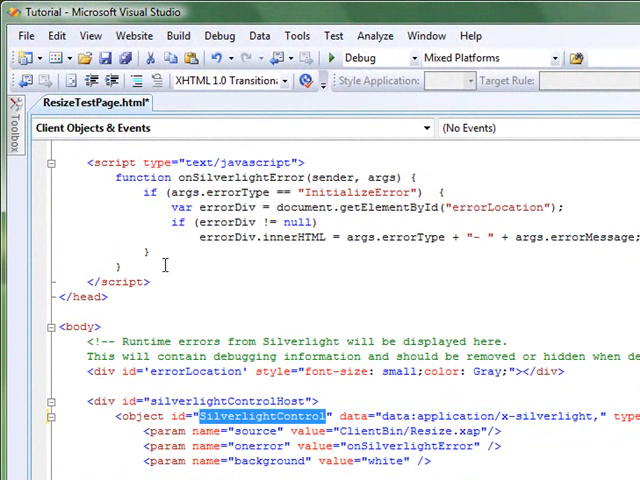
Write a function onResize(sender, args) in the test page's script.
{"action": "type", "text": "functi"}
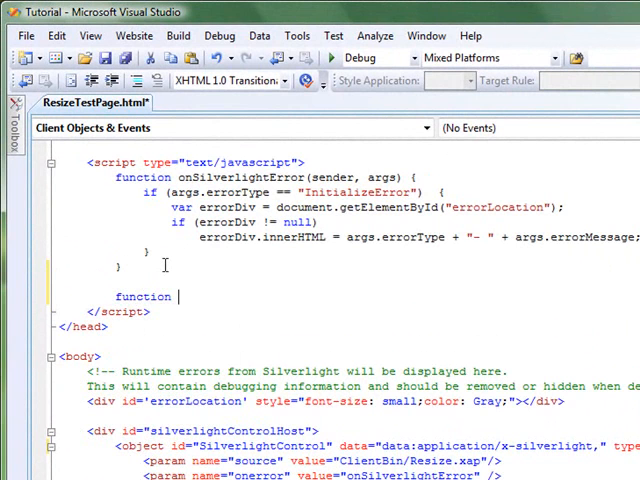
{"action": "type", "text": "onResi"}
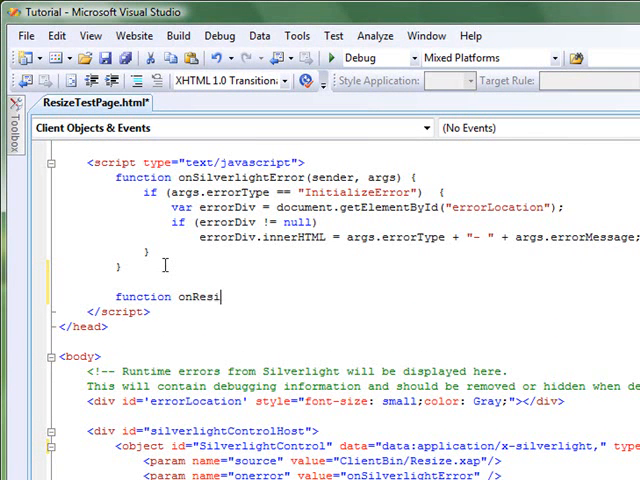
{"action": "type", "text": "ze("}
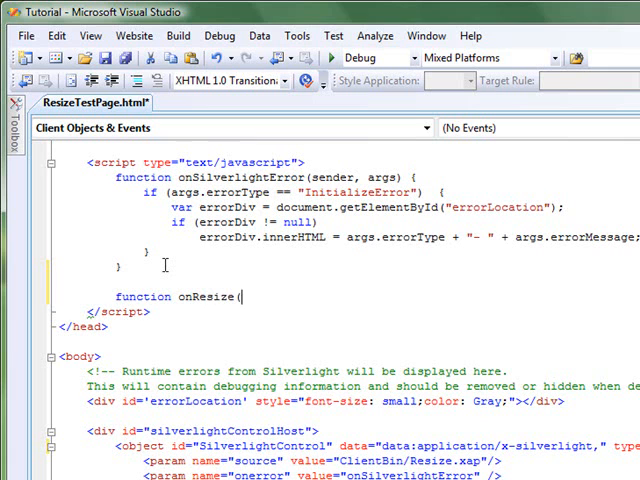
{"action": "type", "text": "sender, args"}
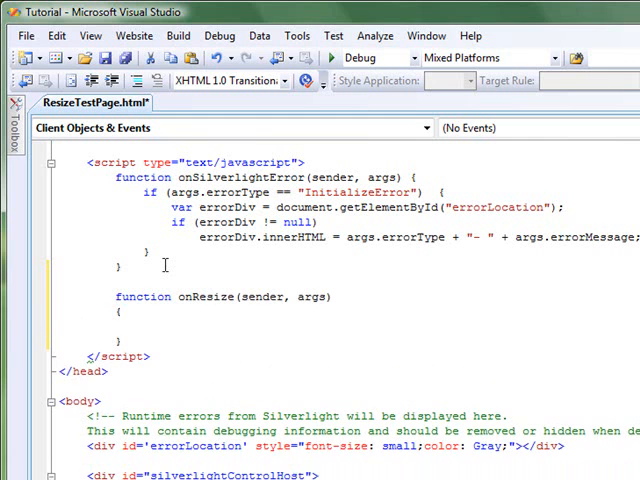
Inside onResize, store document.getElementById("SilverlightControl") in var control.
{"action": "left_click", "coordinate": [116, 328]}
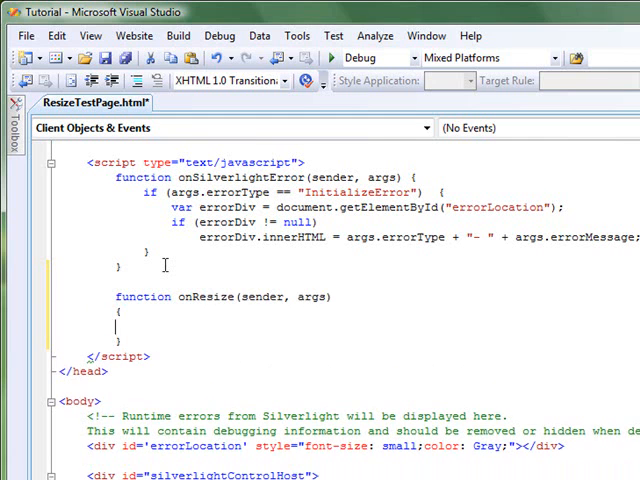
{"action": "type", "text": "var"}
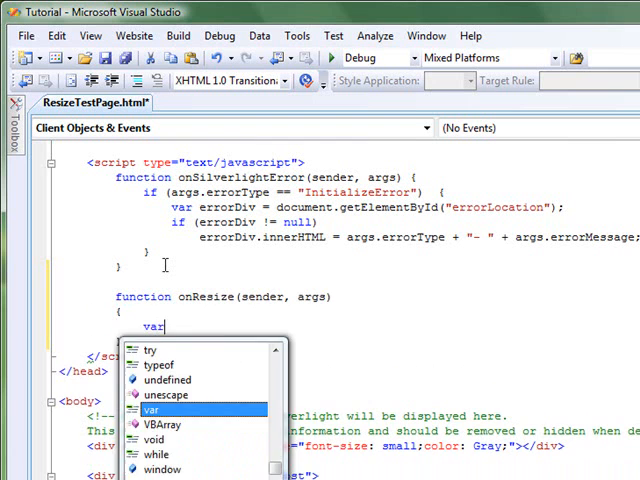
{"action": "type", "text": "control = document.getElementById(\"\");"}
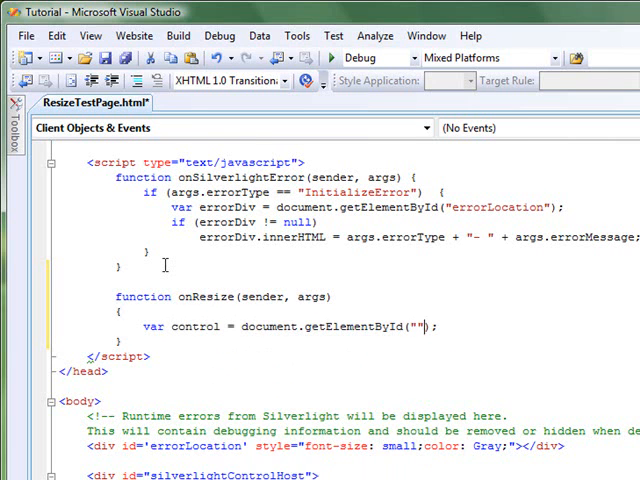
{"action": "type", "text": "SilverlightControl"}
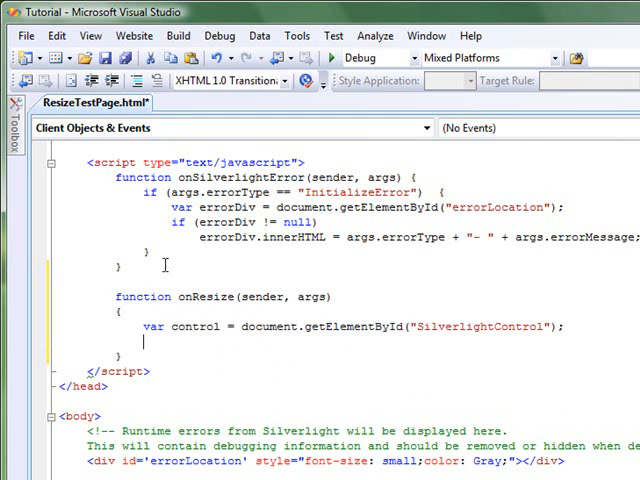
Declare var w,h and assign w and h from control.Content.ActualWidth and ActualHeight.
{"action": "type", "text": "var"}
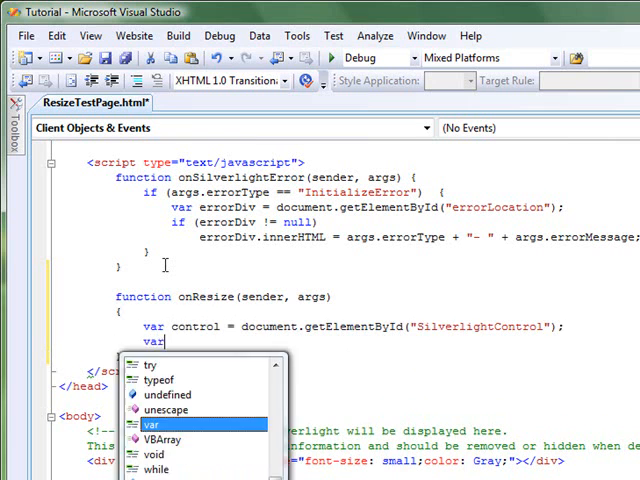
{"action": "type", "text": "w,h"}
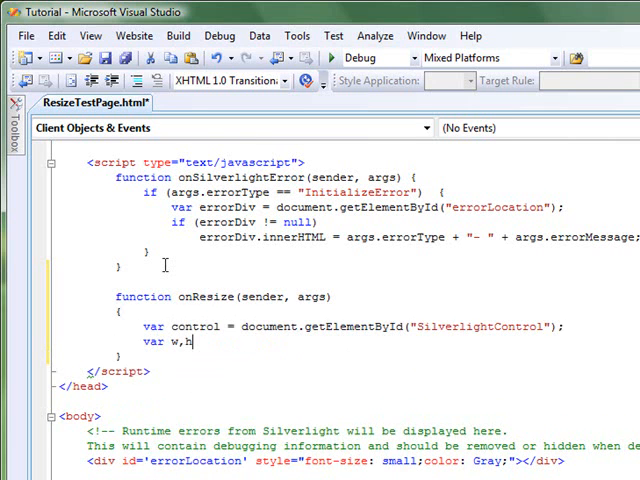
{"action": "key", "text": "enter"}
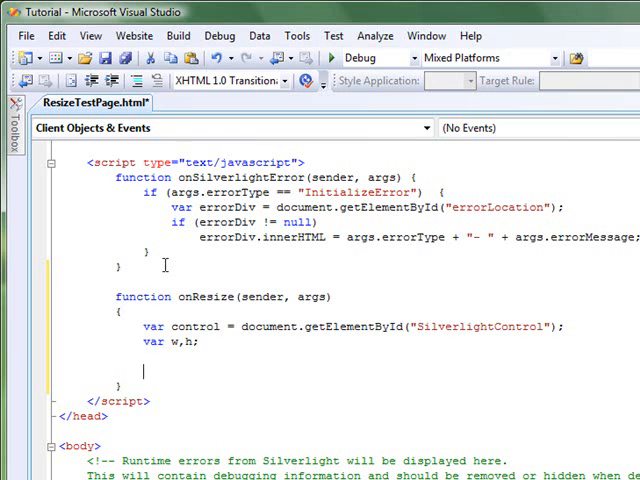
{"action": "type", "text": "w = control."}
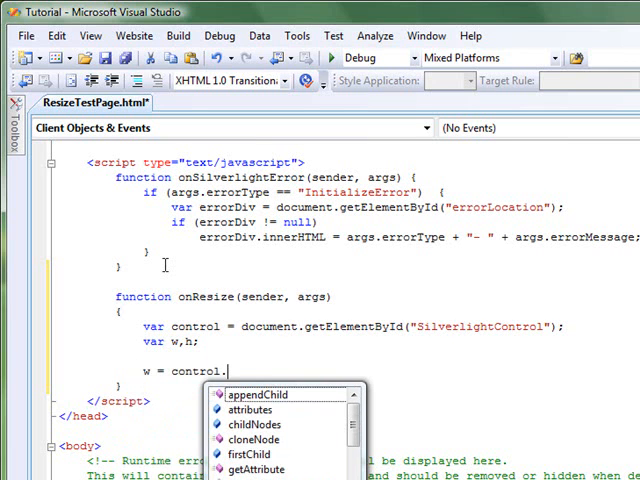
{"action": "type", "text": "Content.ActualWidth;"}
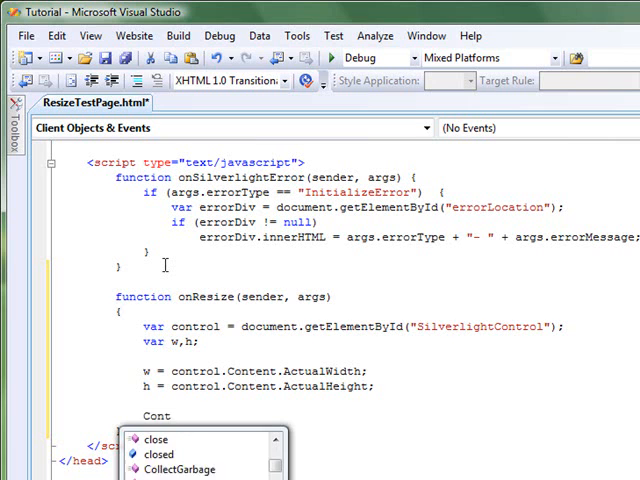
Add control.Content.page.AdjustSize(w,h); as the final line of onResize.
{"action": "type", "text": "control."}
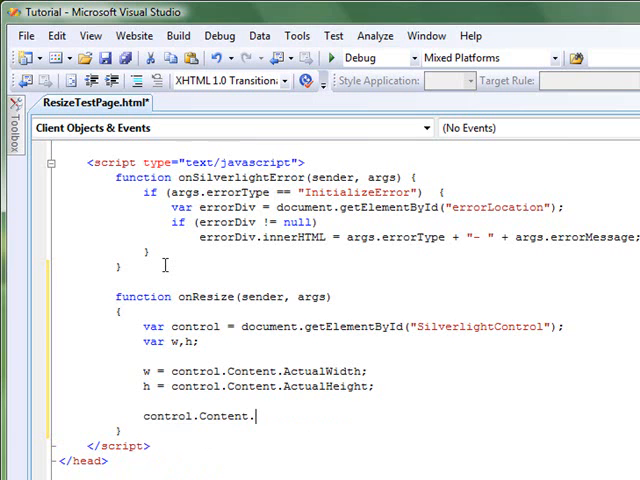
{"action": "type", "text": "page.AdjustSiz"}
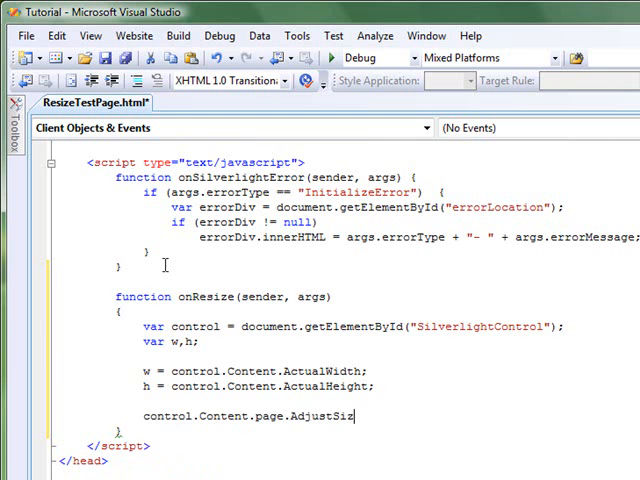
{"action": "type", "text": "e(w,g"}
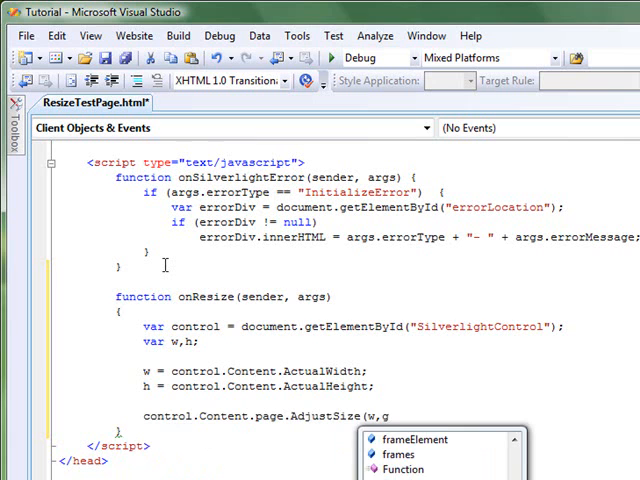
{"action": "type", "text": ")"}
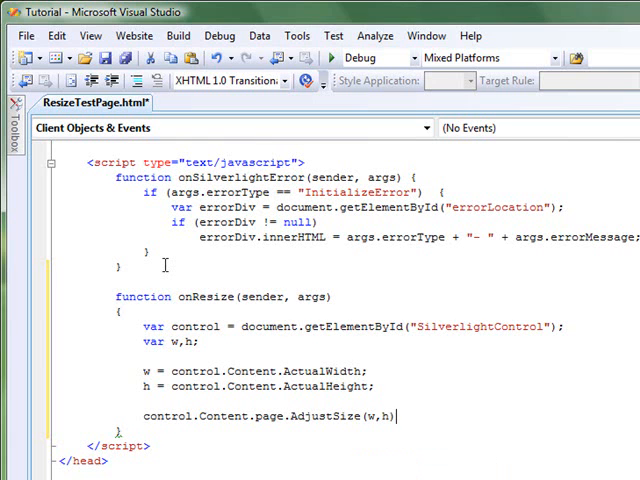
{"action": "type", "text": ";"}
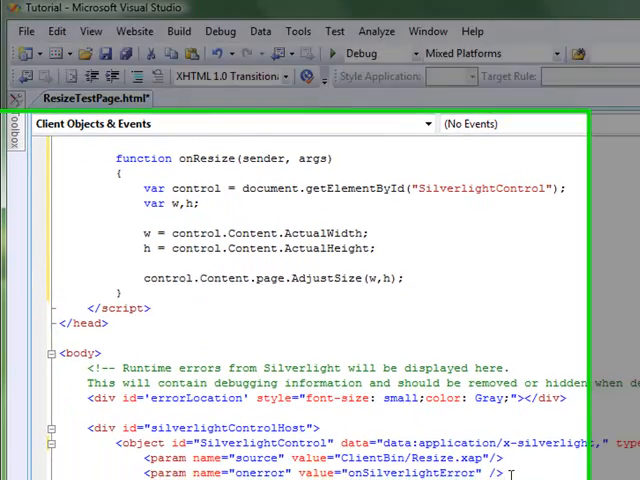
Add <param name="onresize" value="onResize" /> below the onerror param in the object tag.
{"action": "scroll", "scroll_direction": "down", "scroll_amount": 3}
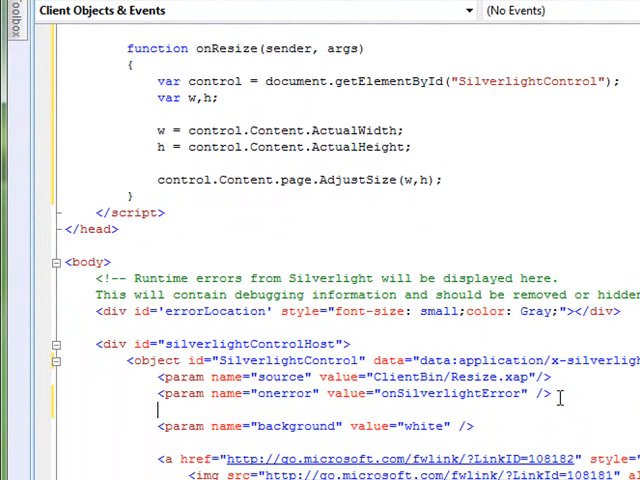
{"action": "type", "text": "pa"}
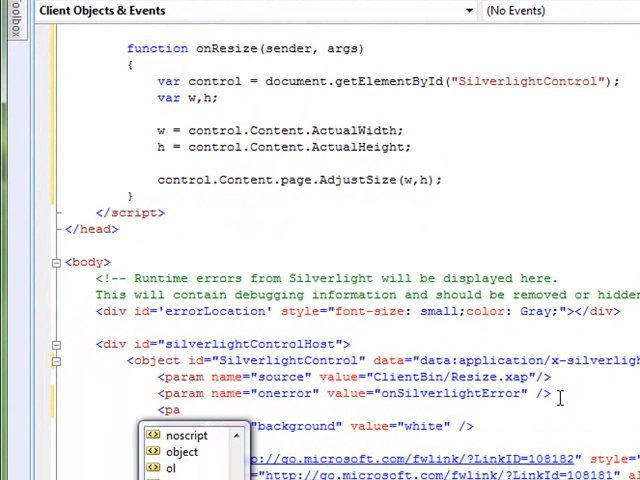
{"action": "type", "text": "name=\"on"}
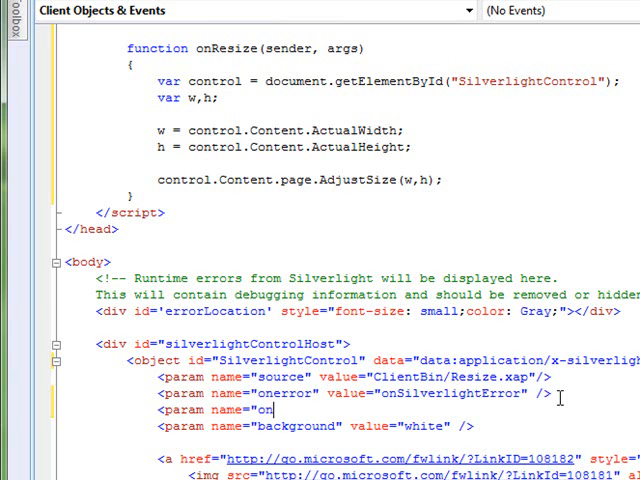
{"action": "type", "text": "resize\" value"}
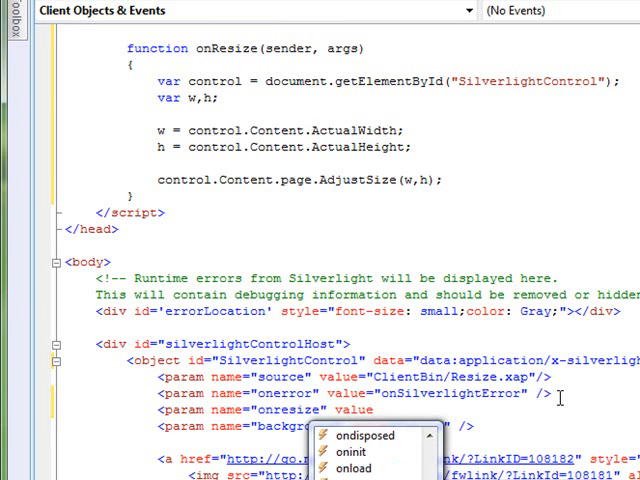
{"action": "type", "text": "onRe"}
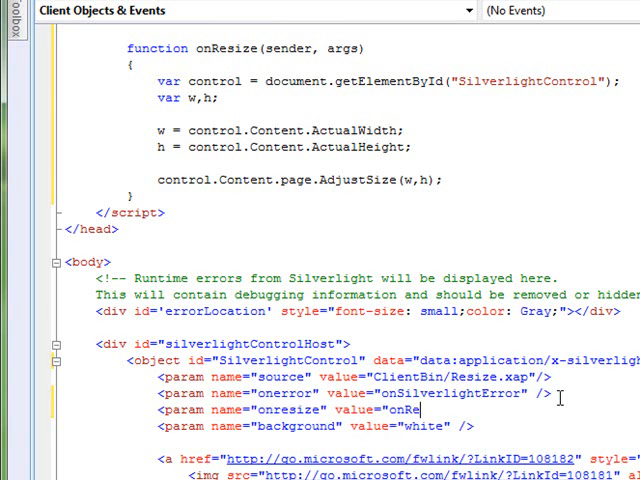
{"action": "type", "text": "size\""}
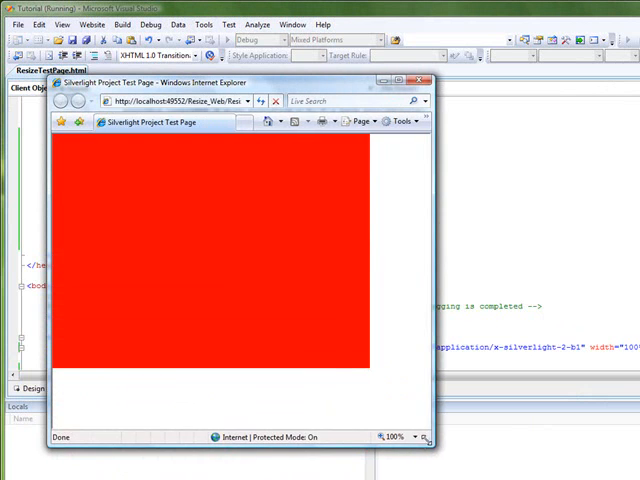
Show the status bar zoom percentages for the running test page, currently at 100%.
{"action": "left_click", "coordinate": [413, 437]}
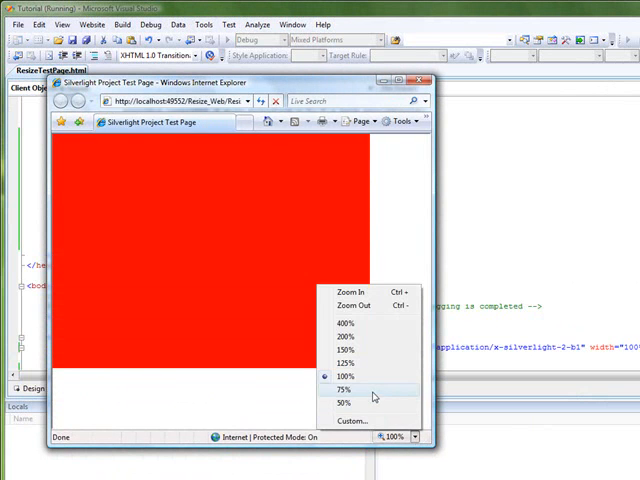